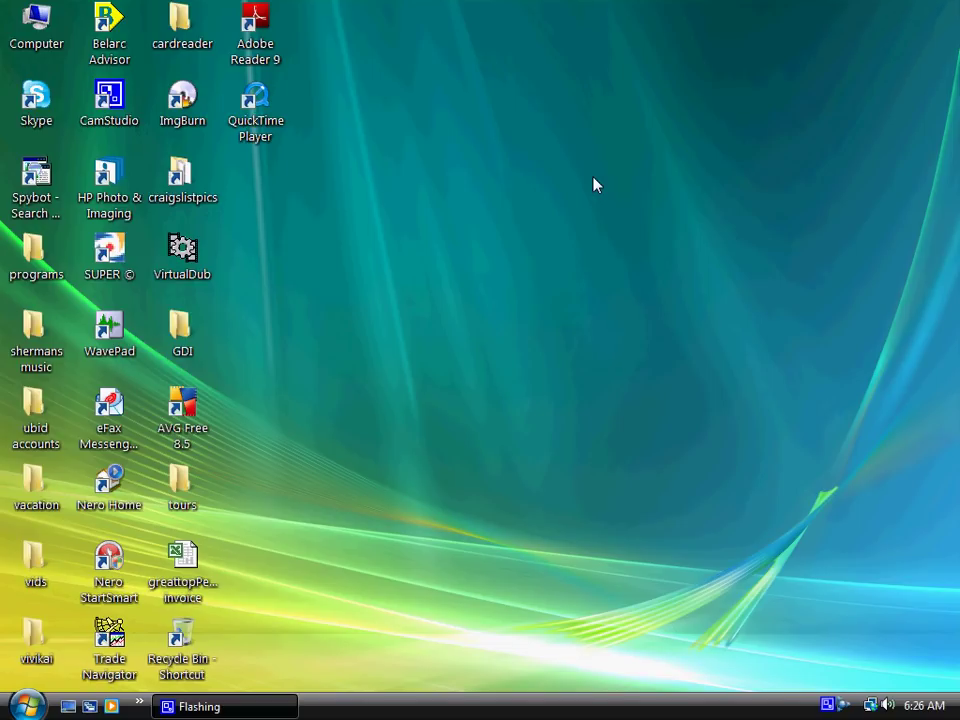
pyautogui.moveTo(532, 448)
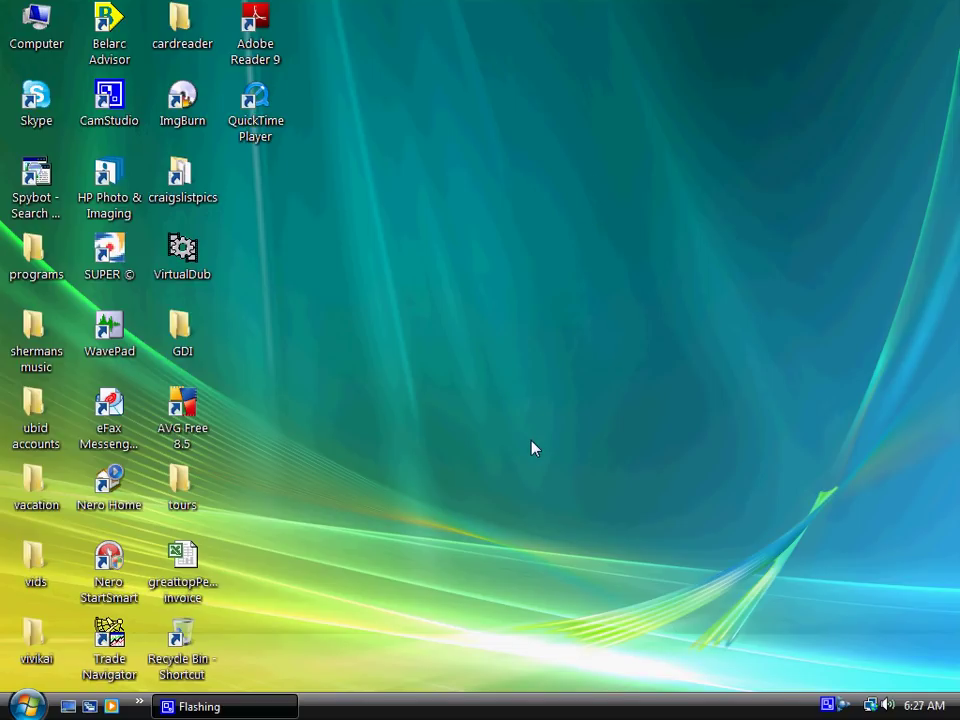
# - Open the vacation folder from the desktop to show its canyon photo thumbnails
pyautogui.click(36, 480)
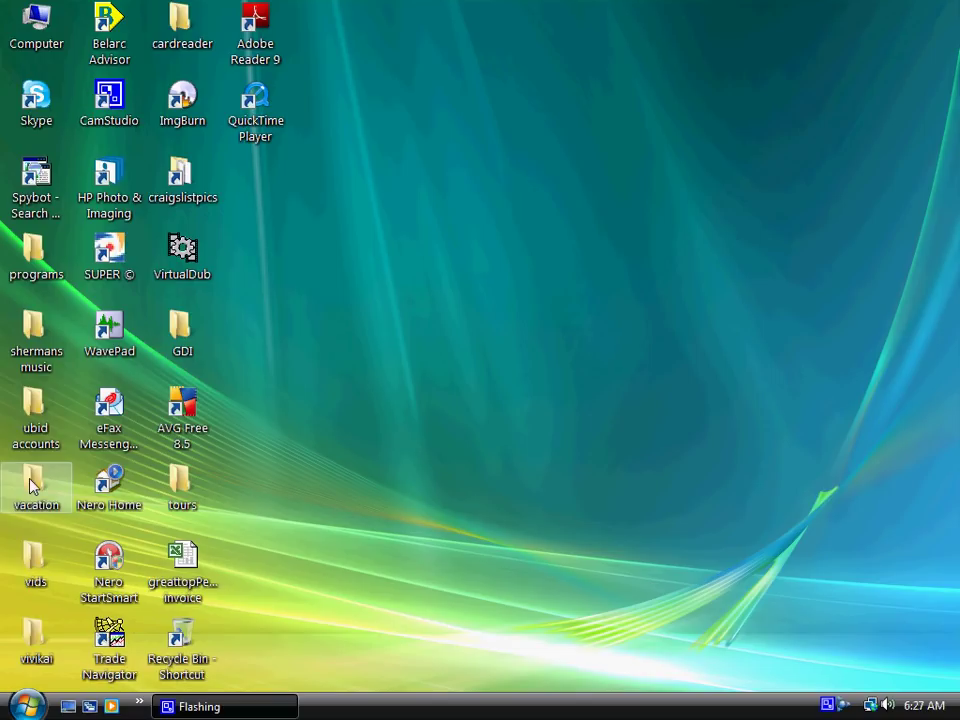
pyautogui.doubleClick(36, 486)
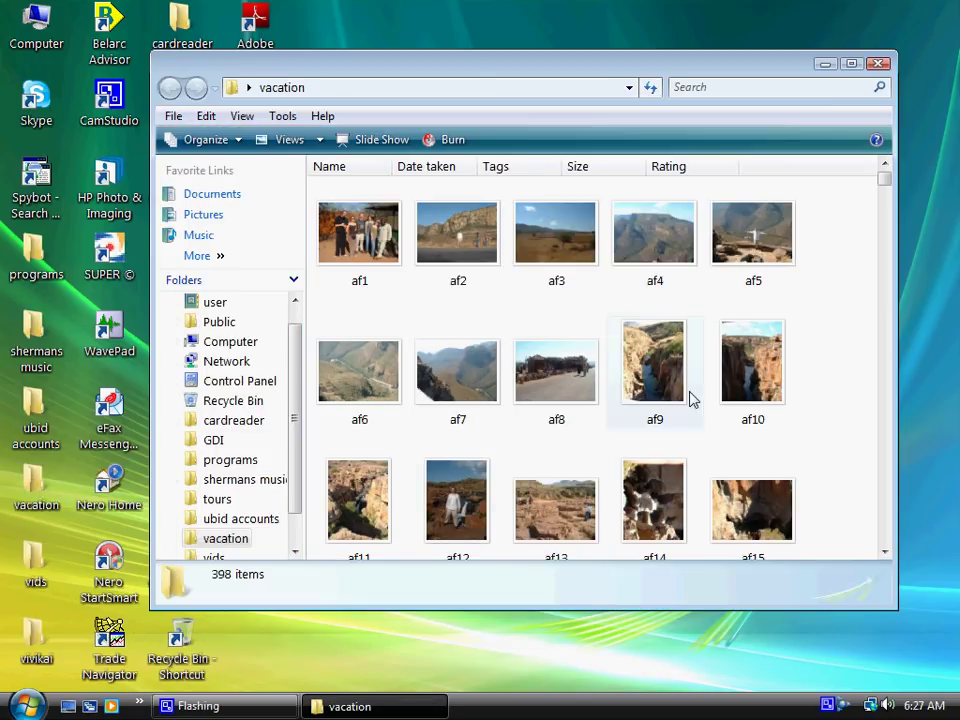
pyautogui.moveTo(654, 360)
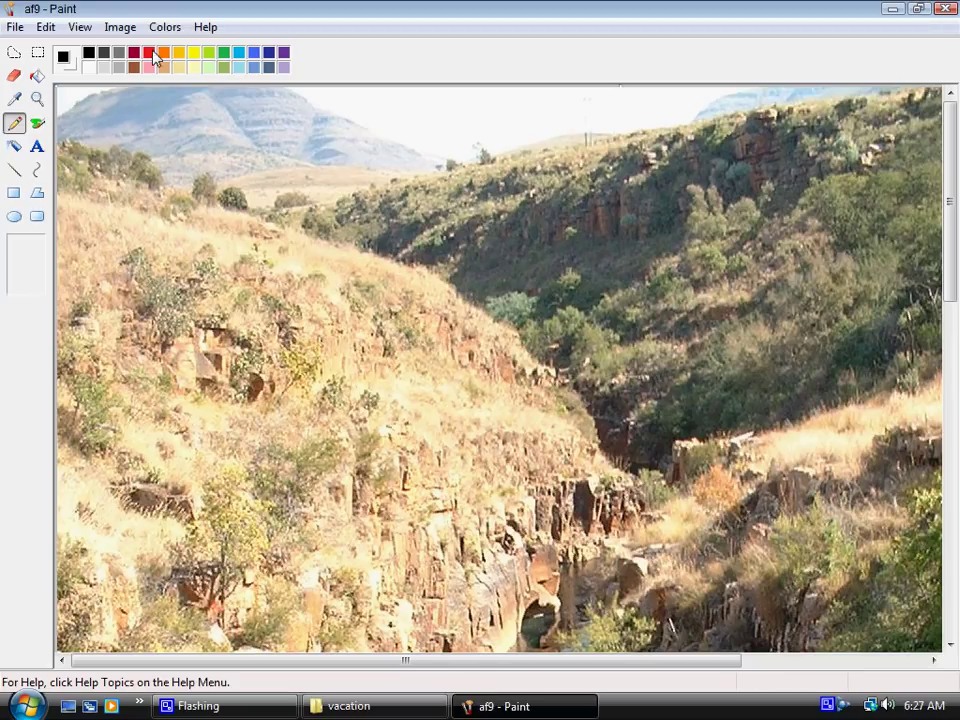
pyautogui.moveTo(38, 98)
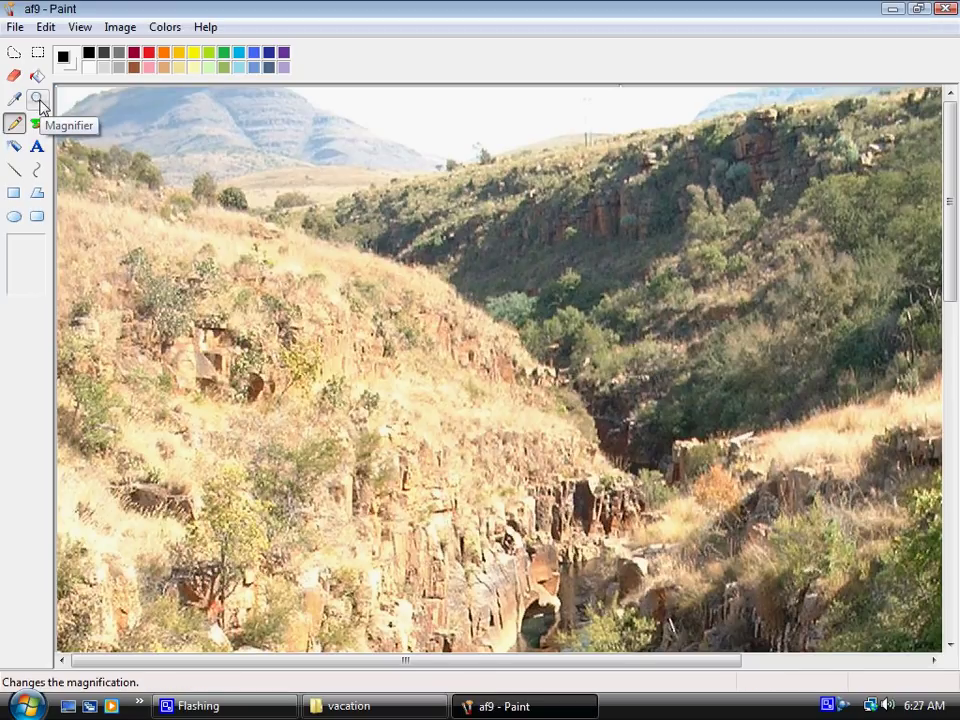
# - Zoom out and stretch the canvas so white space extends beyond the af9 photo
pyautogui.click(36, 100)
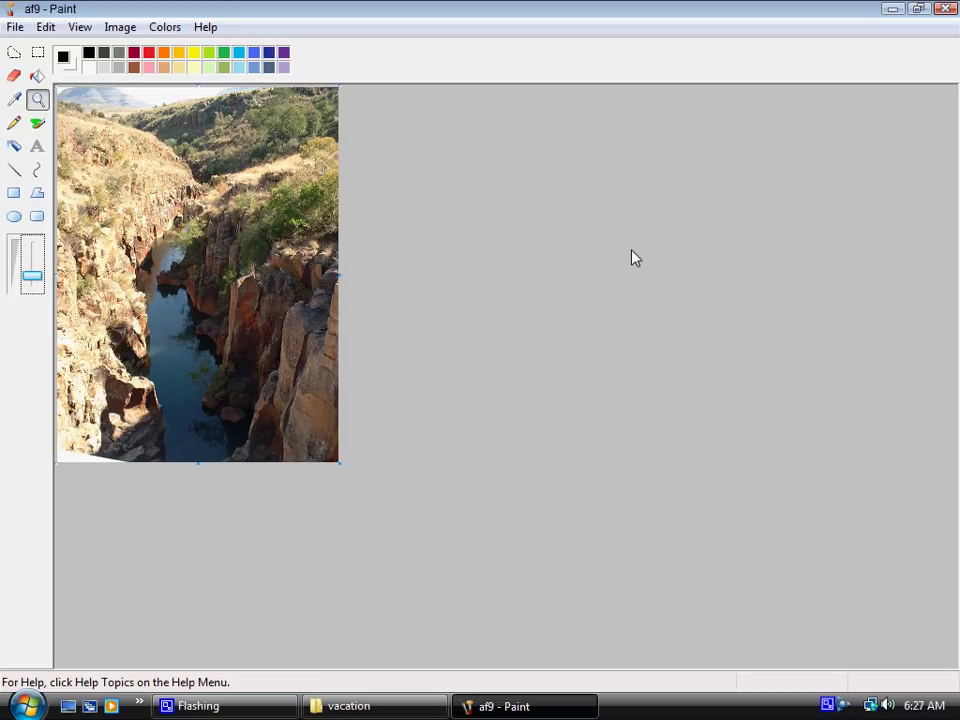
pyautogui.moveTo(340, 472)
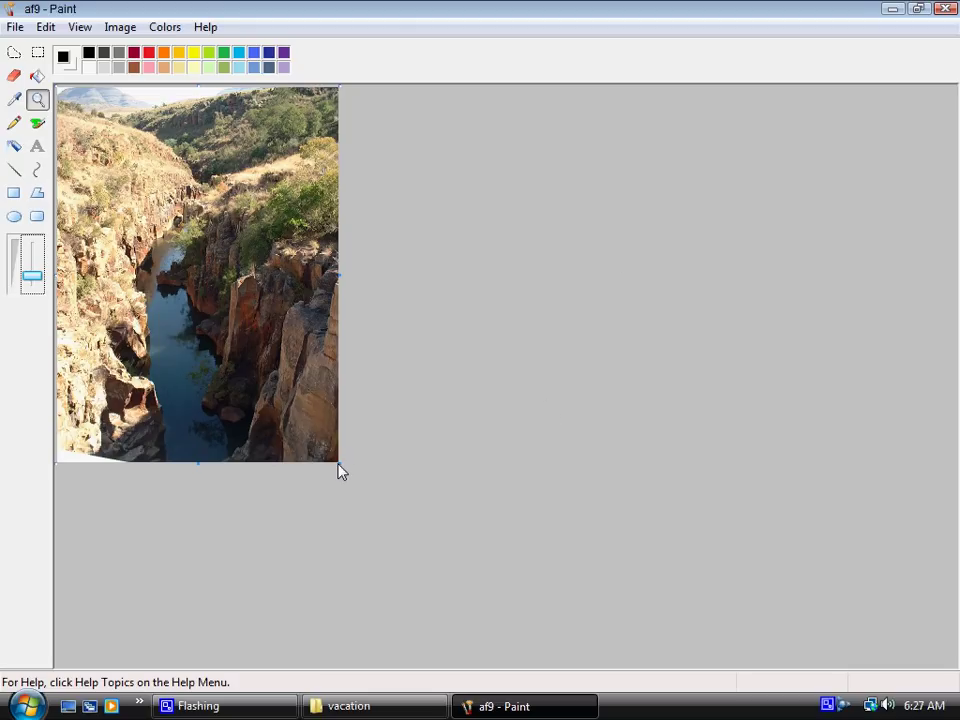
pyautogui.moveTo(342, 472)
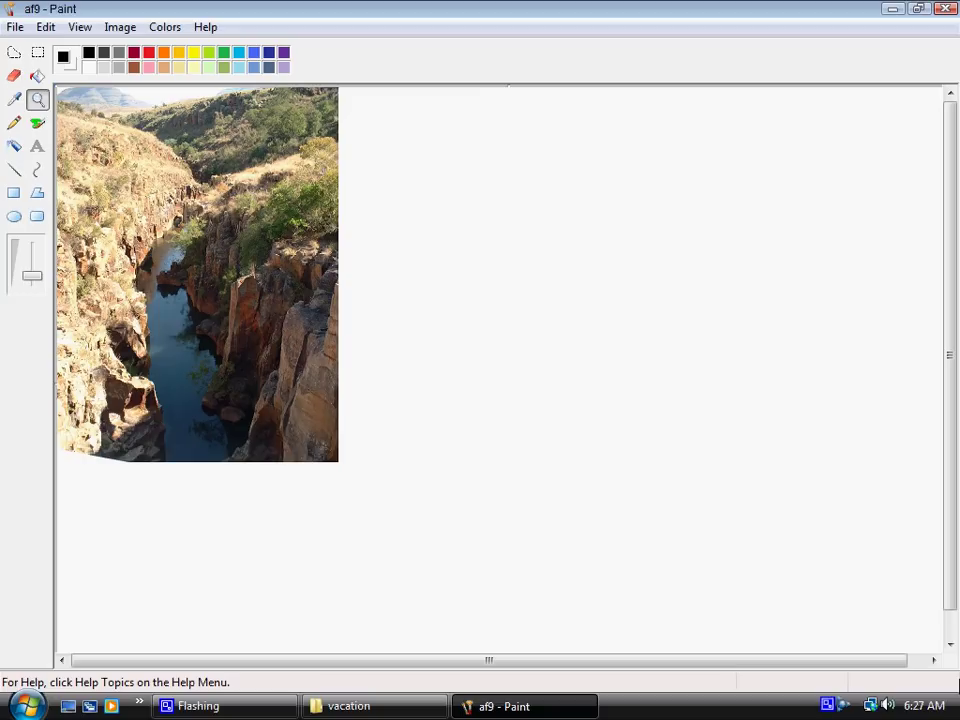
pyautogui.moveTo(516, 256); pyautogui.dragTo(942, 532)
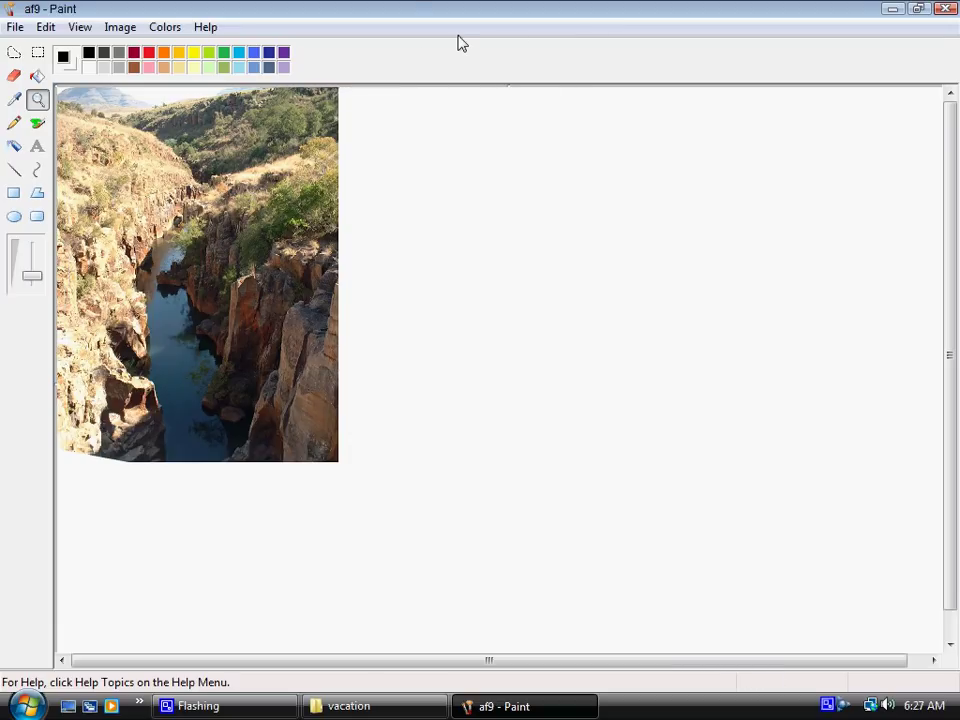
# - Start Paste From to bring a photo file from the vacation folder onto the canvas
pyautogui.click(44, 28)
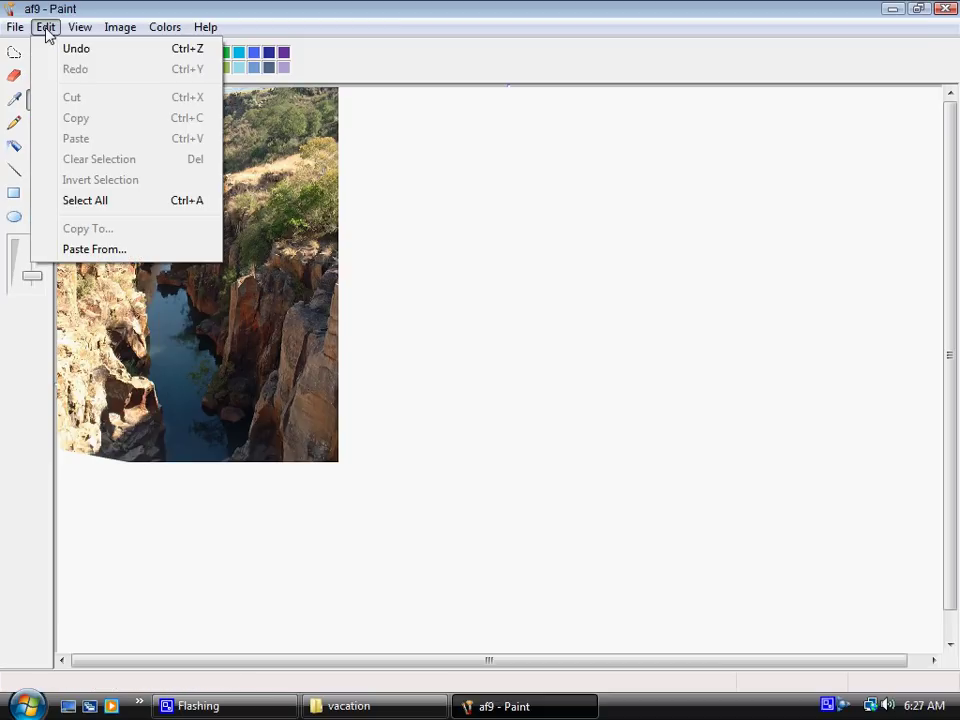
pyautogui.moveTo(94, 248)
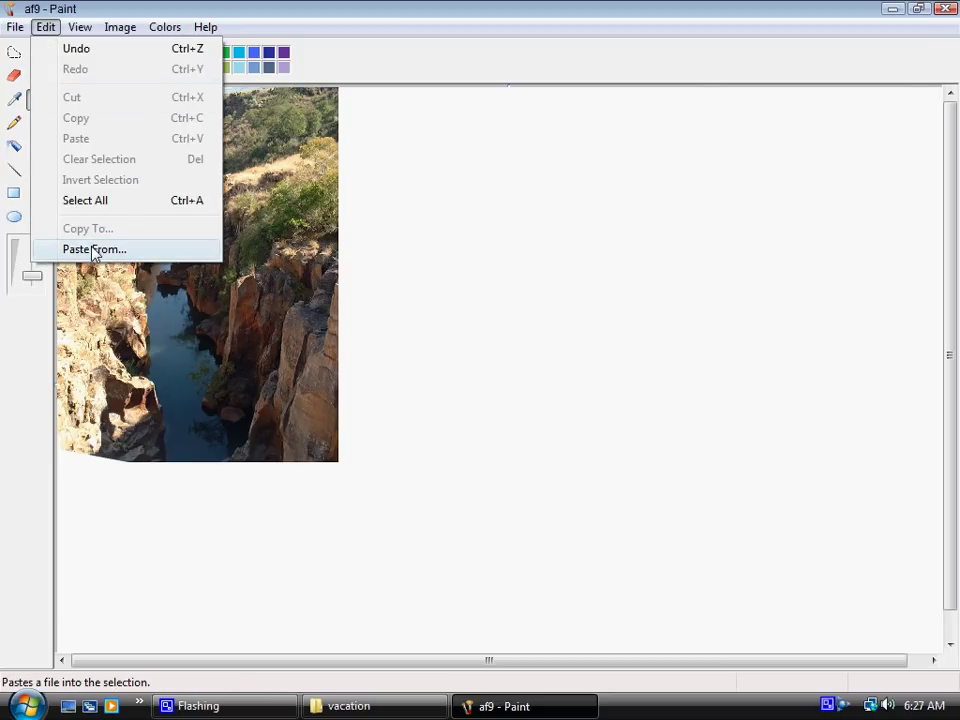
pyautogui.click(96, 248)
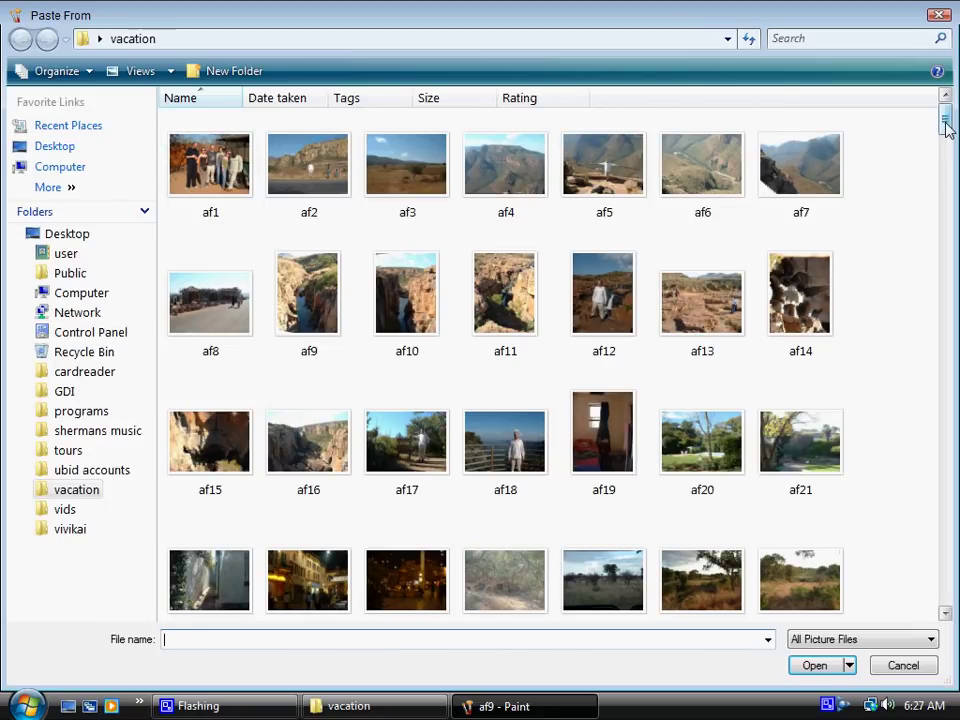
pyautogui.moveTo(504, 292)
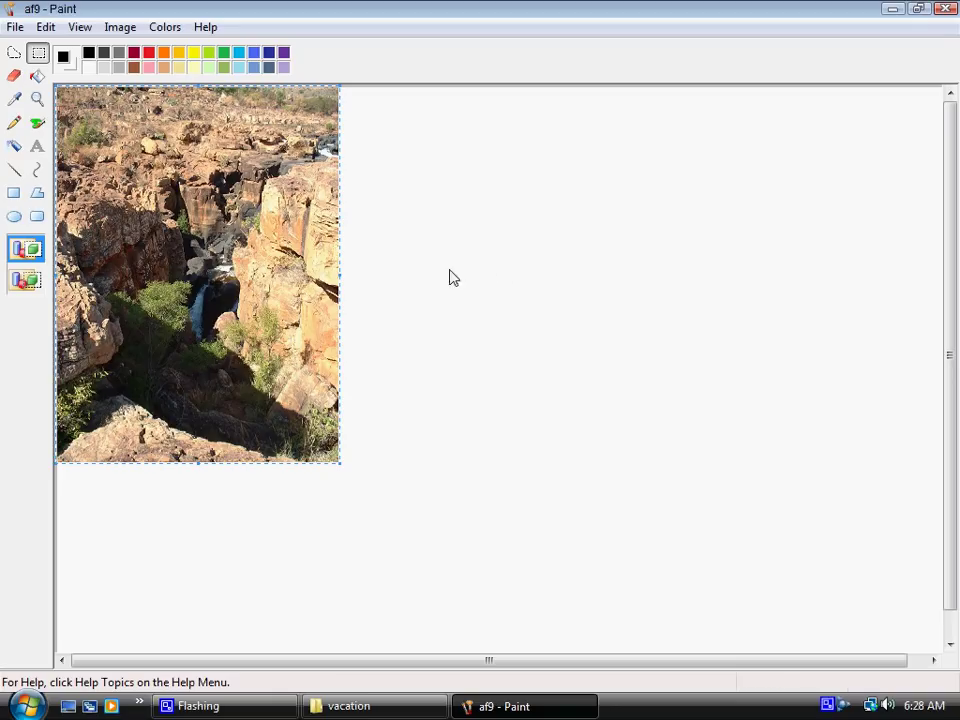
pyautogui.moveTo(284, 272)
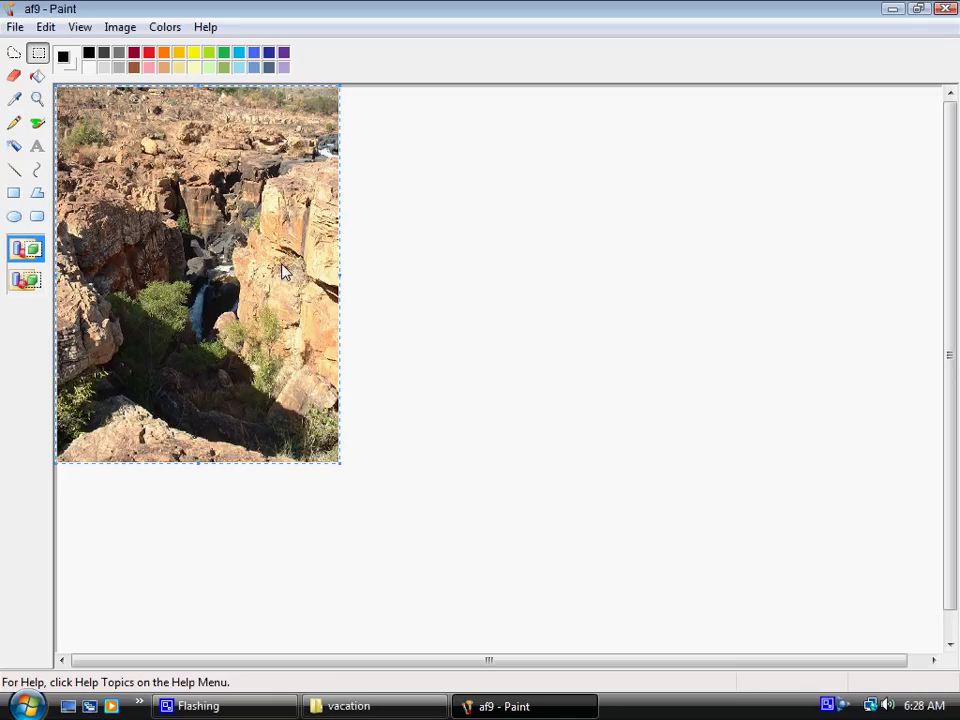
pyautogui.moveTo(216, 268)
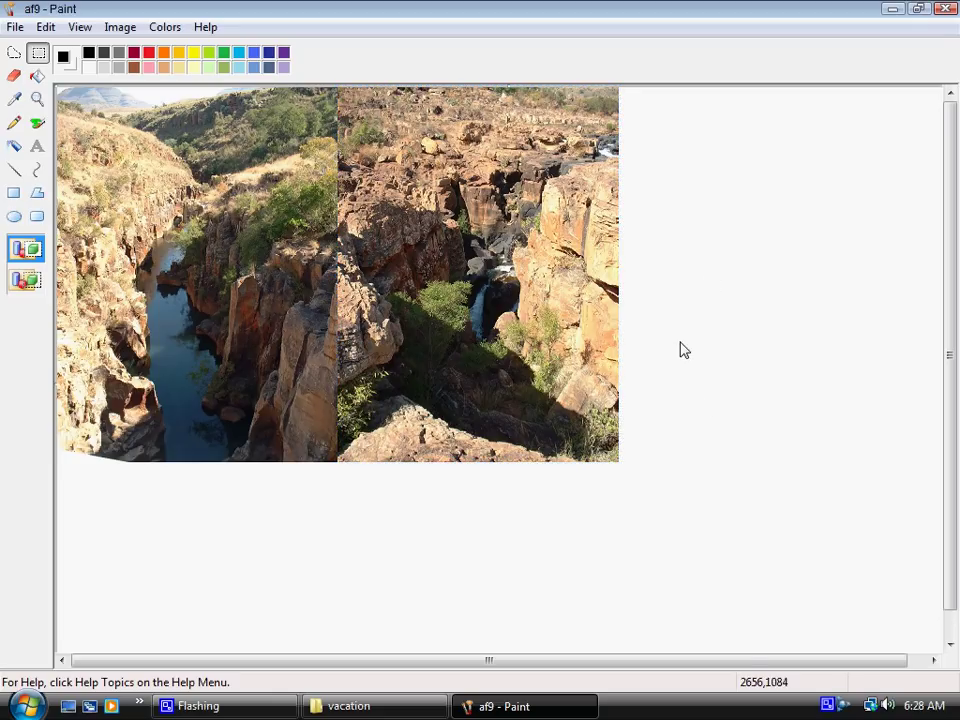
pyautogui.moveTo(764, 332)
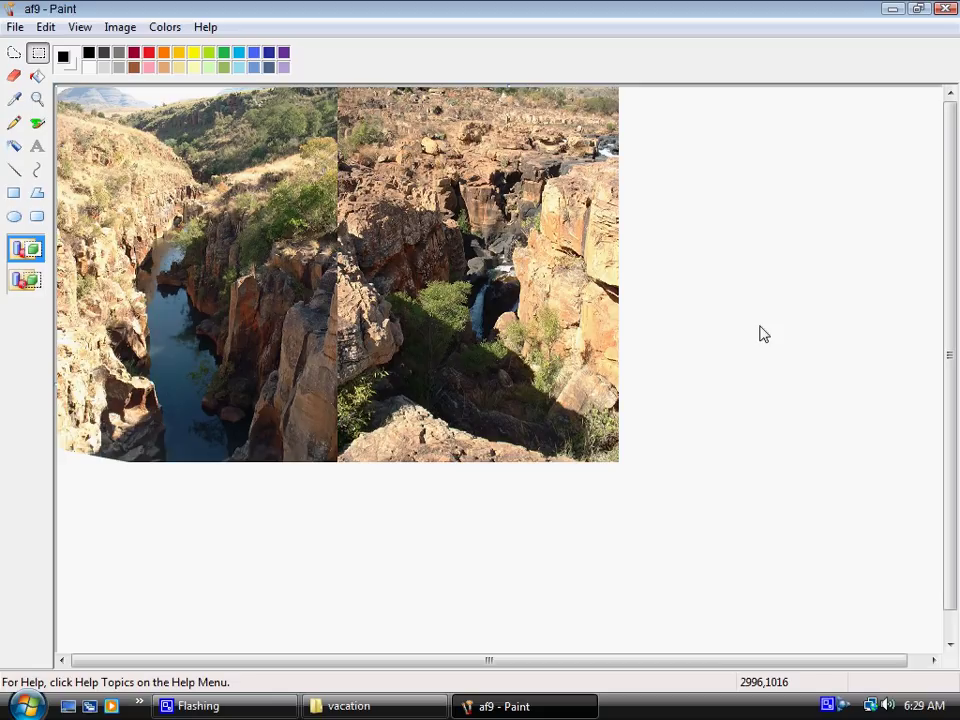
pyautogui.moveTo(788, 52)
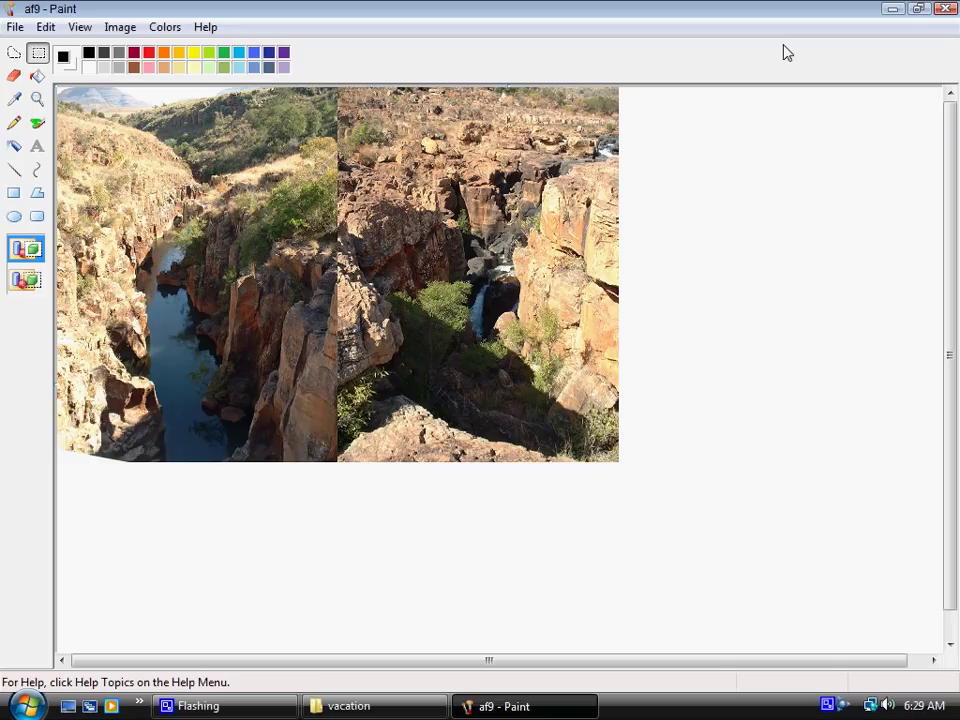
pyautogui.moveTo(948, 12)
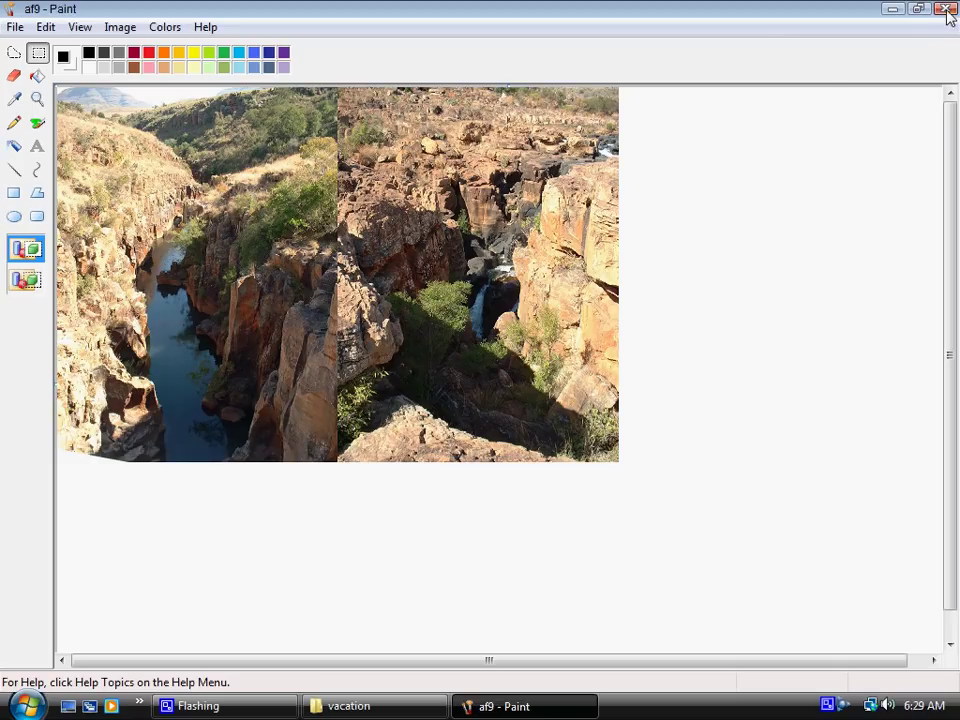
# - Cancel the save-changes prompt for af9, keeping the two-photo canvas unsaved
pyautogui.click(948, 8)
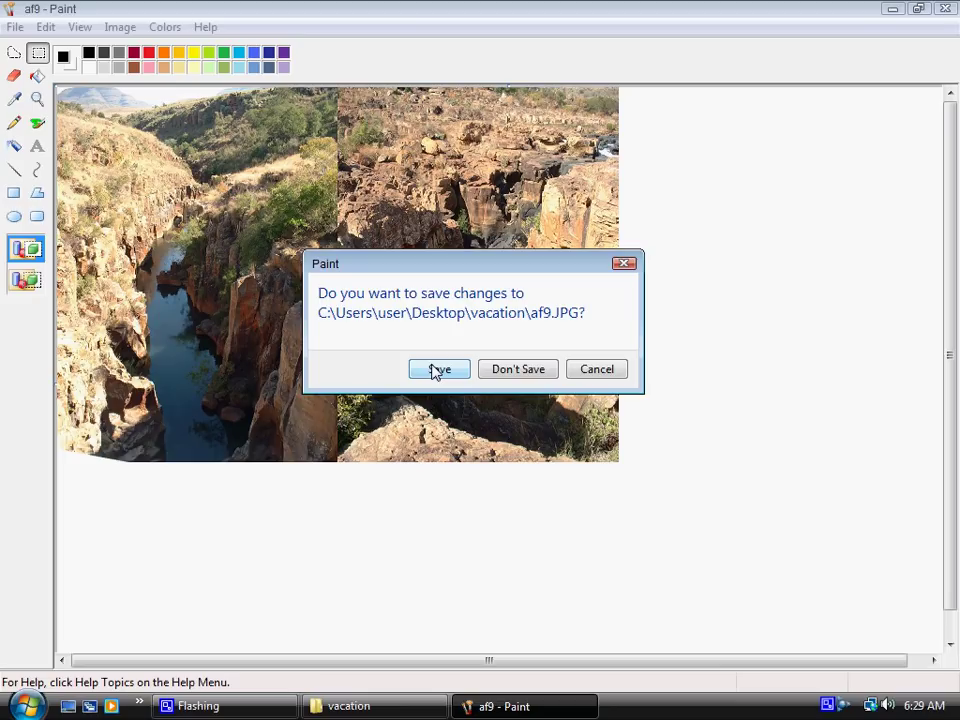
pyautogui.moveTo(596, 368)
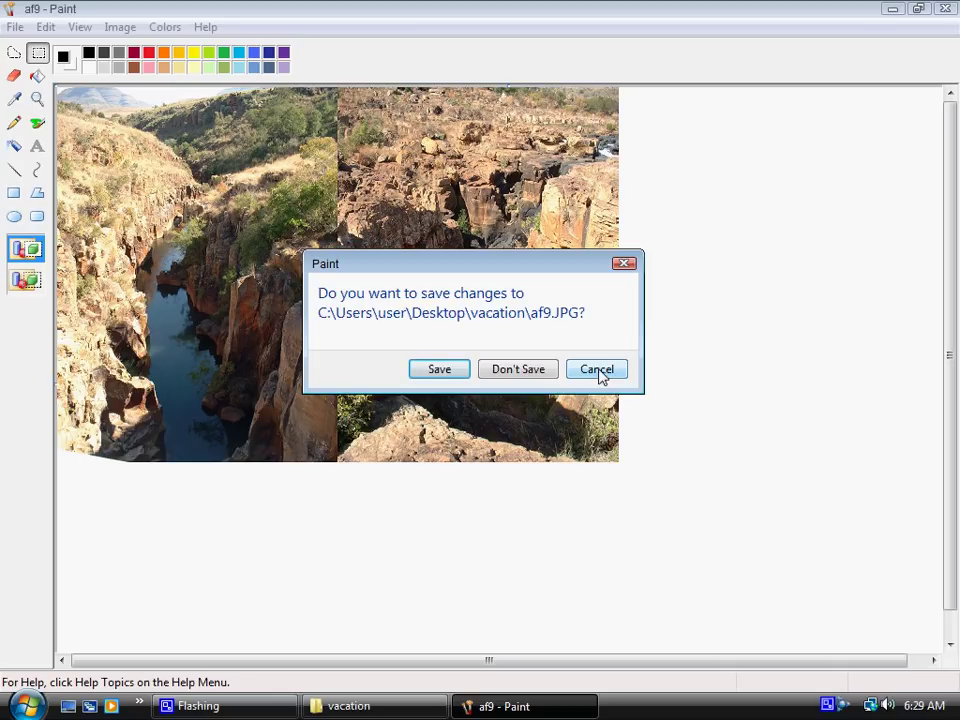
pyautogui.click(596, 368)
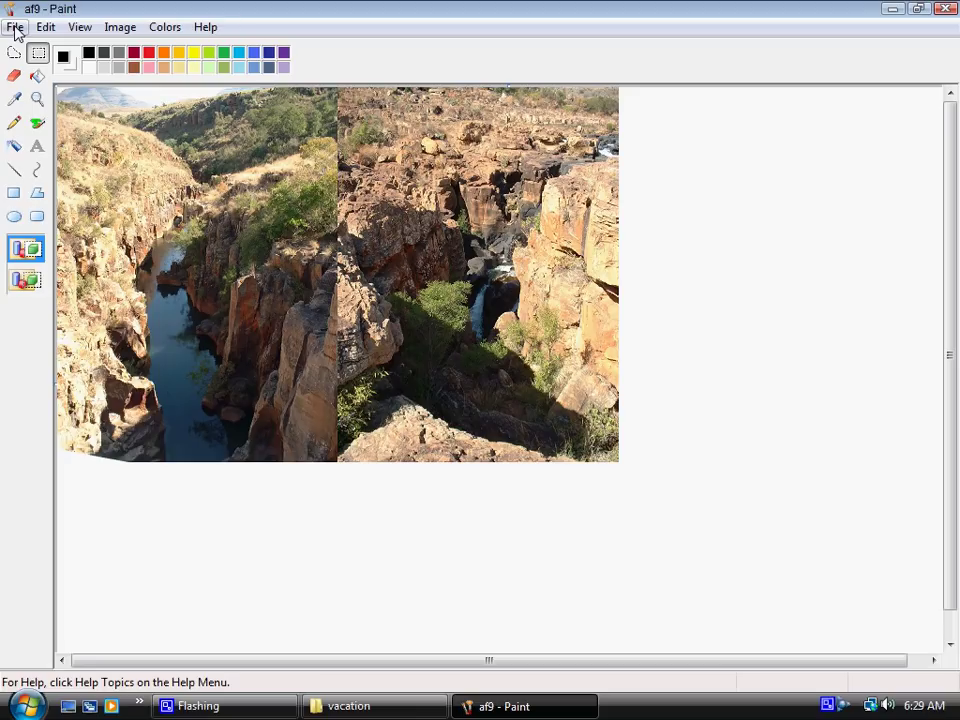
pyautogui.click(16, 28)
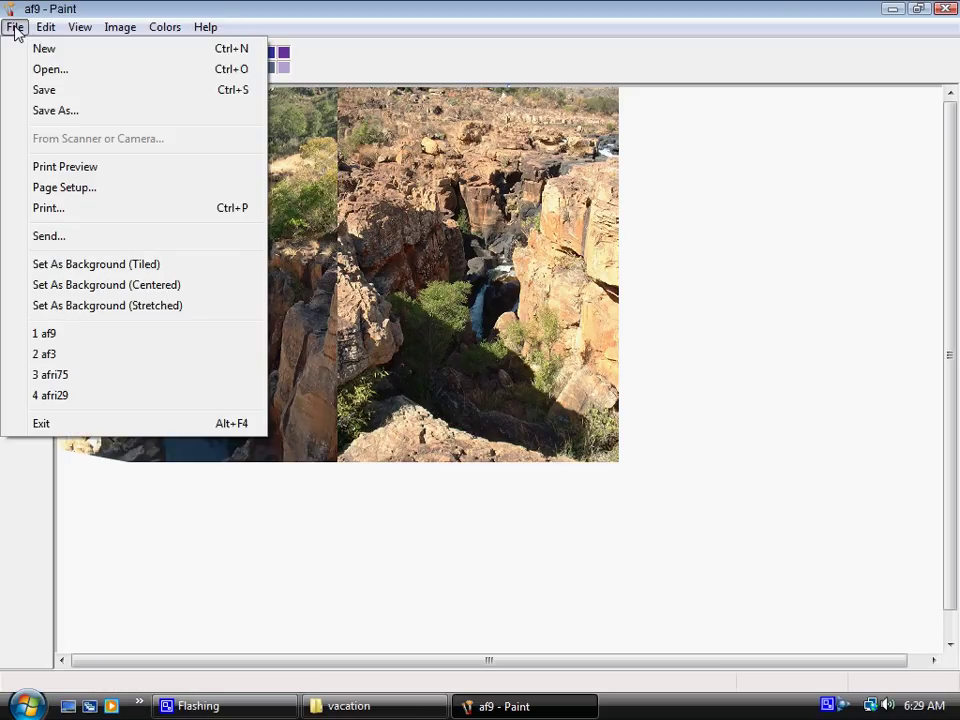
pyautogui.moveTo(56, 110)
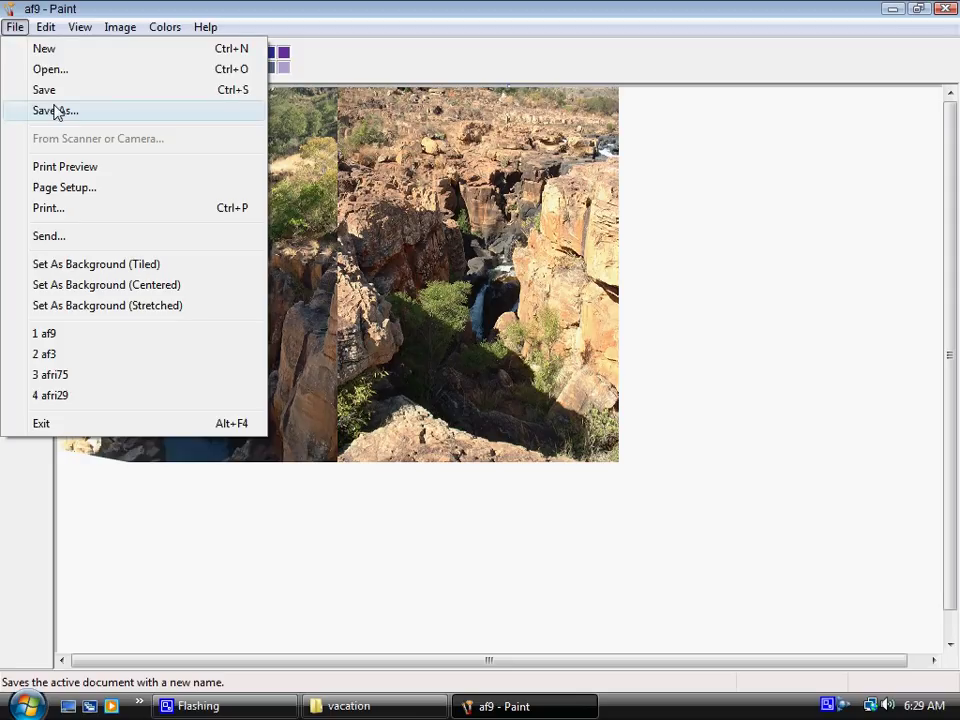
pyautogui.click(54, 110)
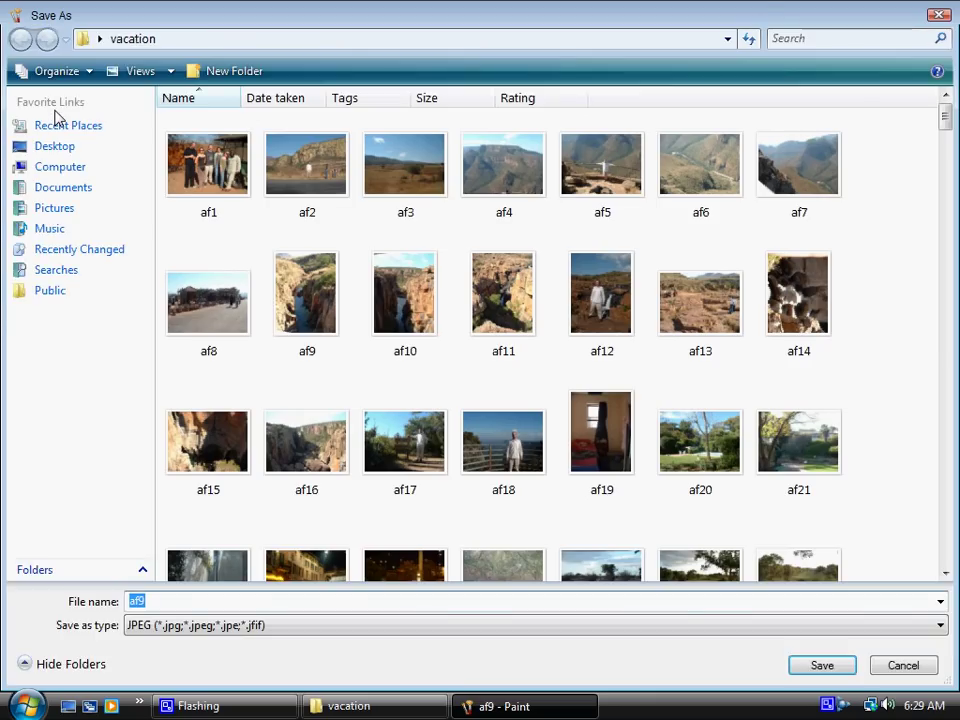
pyautogui.moveTo(170, 610)
pyautogui.write('comb')
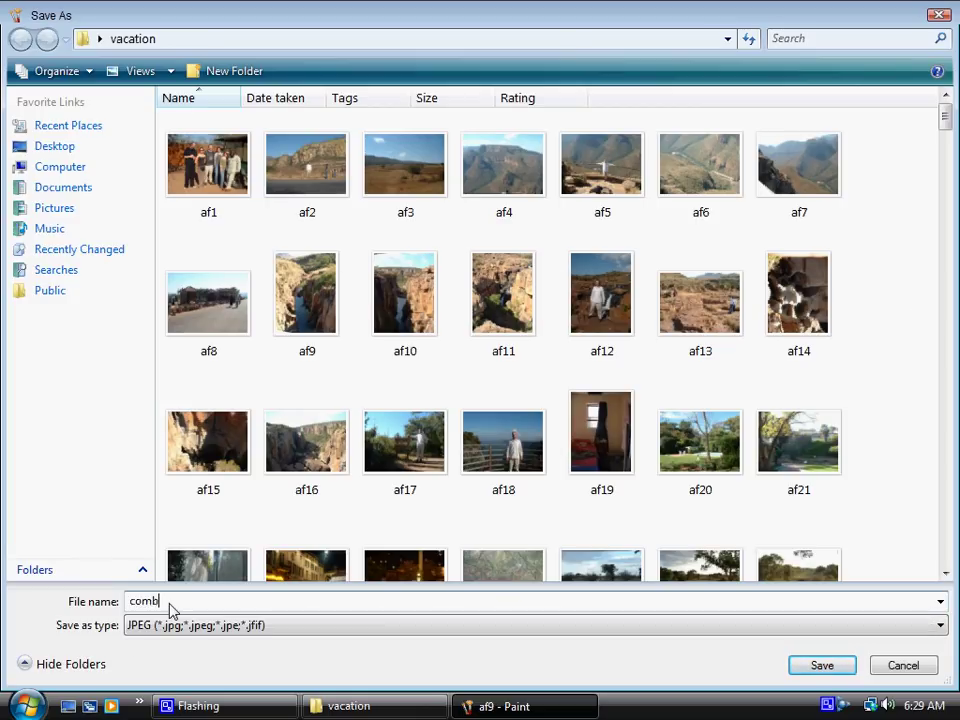
pyautogui.write('o')
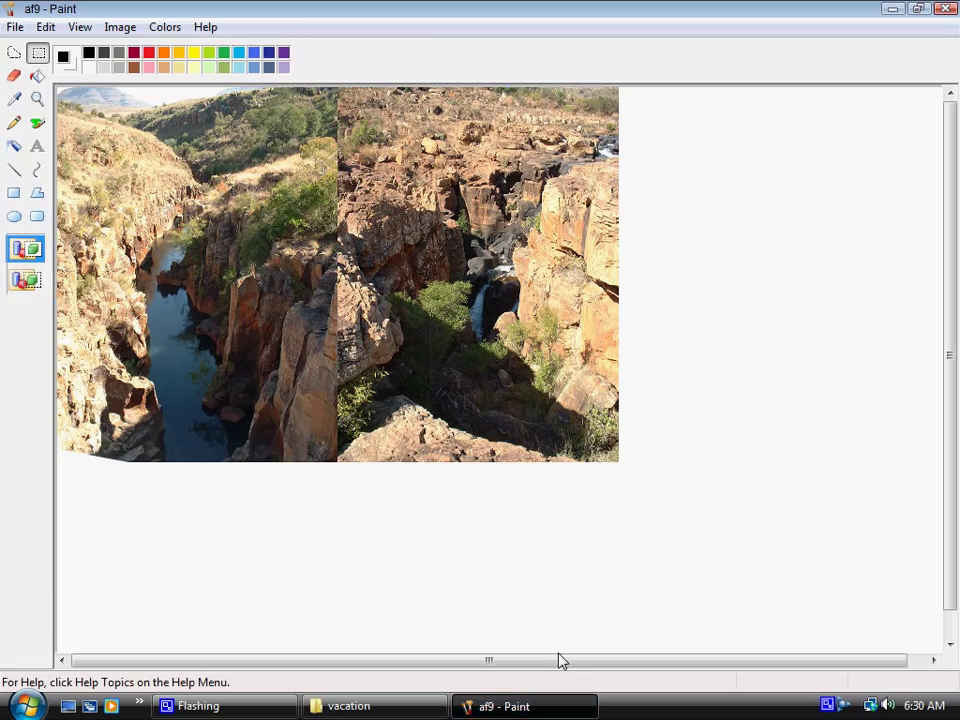
pyautogui.moveTo(820, 38)
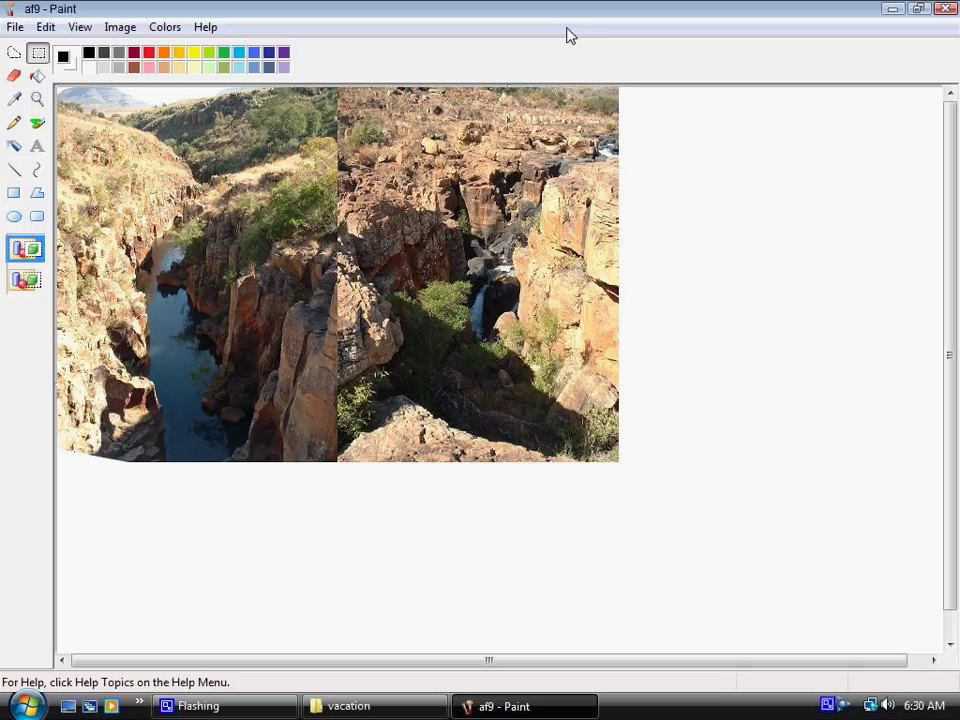
# - Use Paste From and browse into the vacation folder to pick a third canyon photo
pyautogui.click(44, 28)
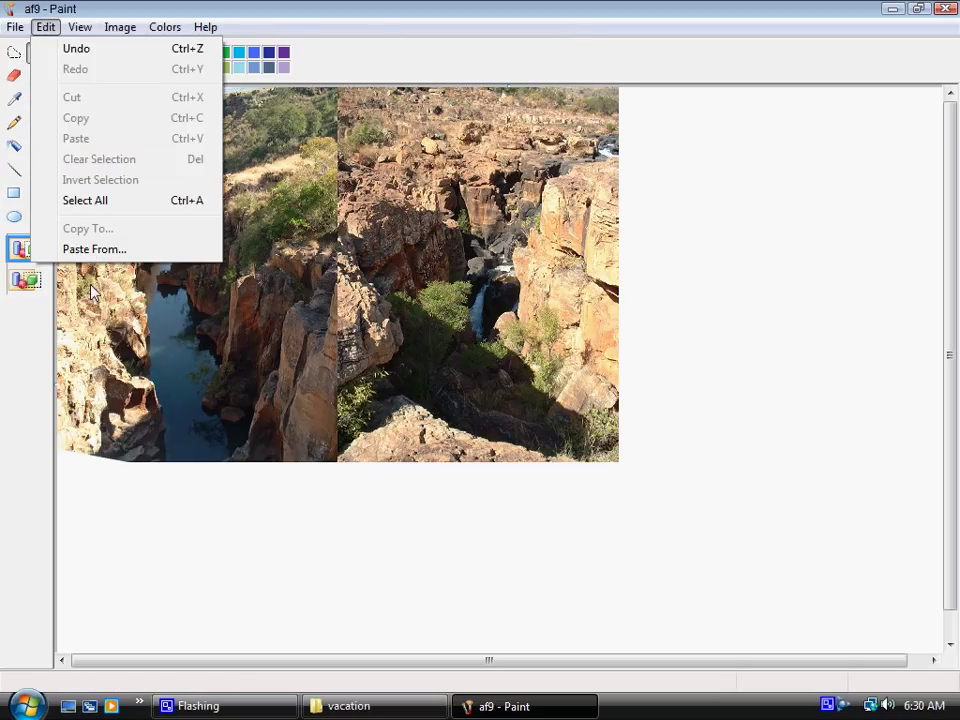
pyautogui.click(94, 248)
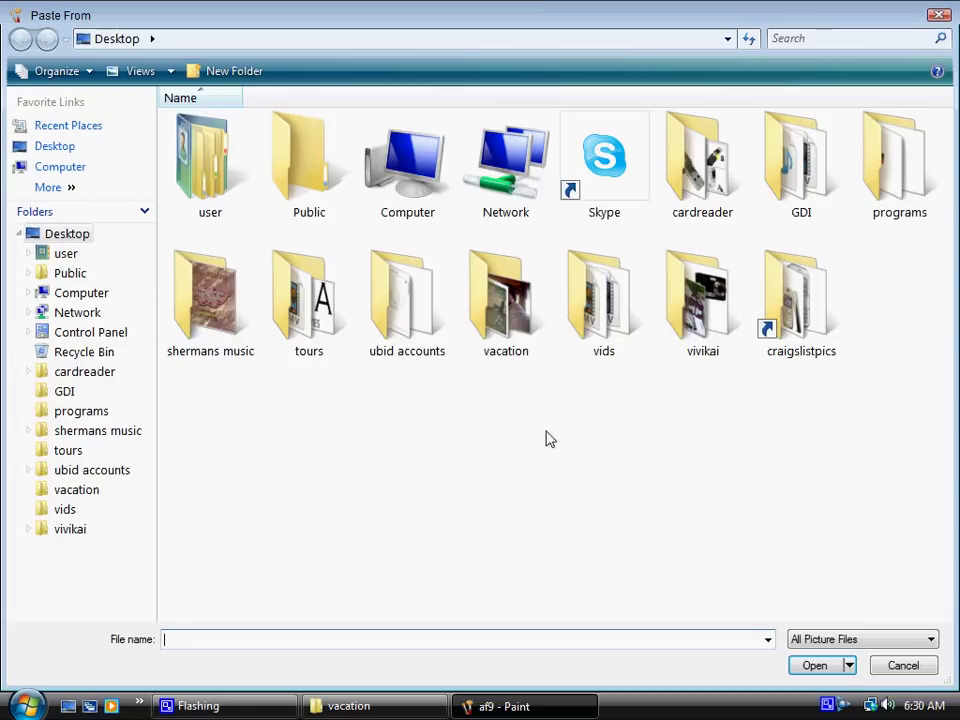
pyautogui.moveTo(344, 352)
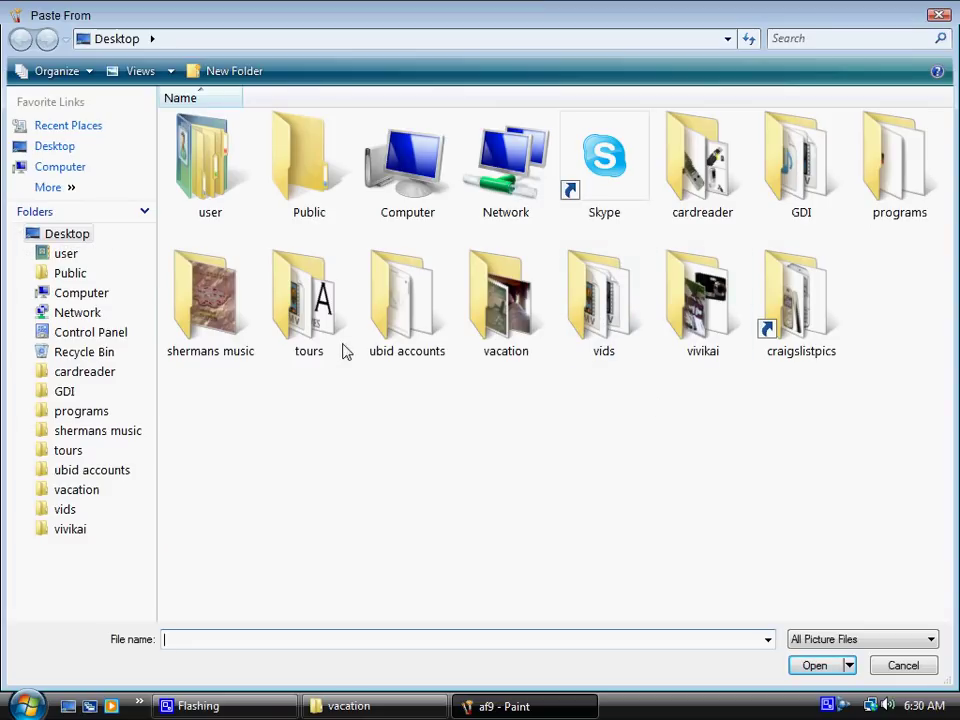
pyautogui.doubleClick(504, 300)
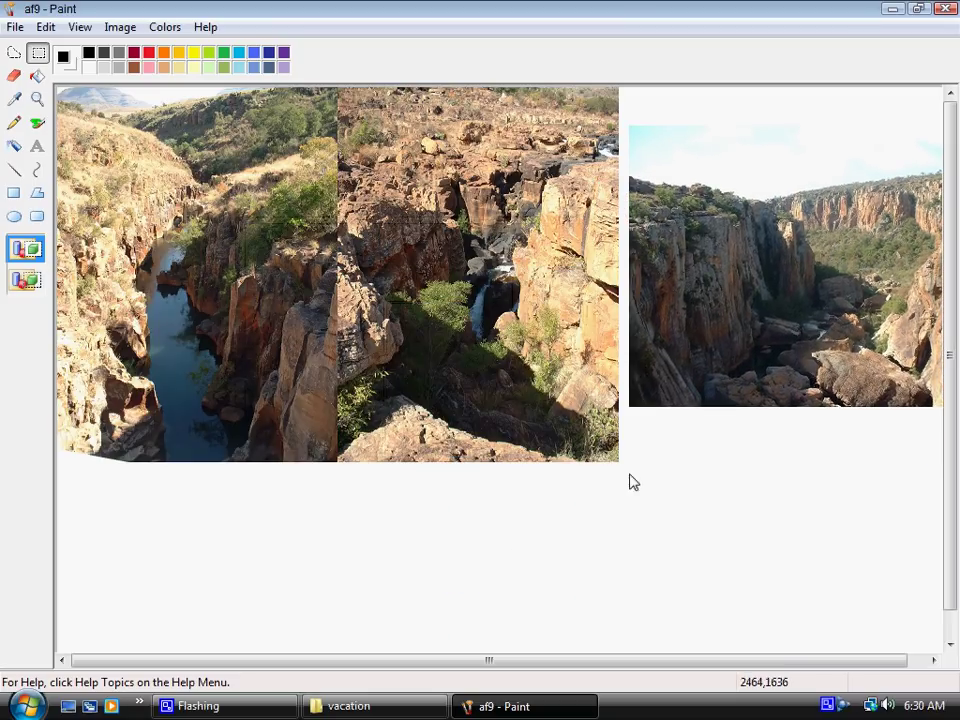
# - Position the third photo flush right of the second, aligned along the top edge
pyautogui.moveTo(784, 250); pyautogui.dragTo(344, 556)
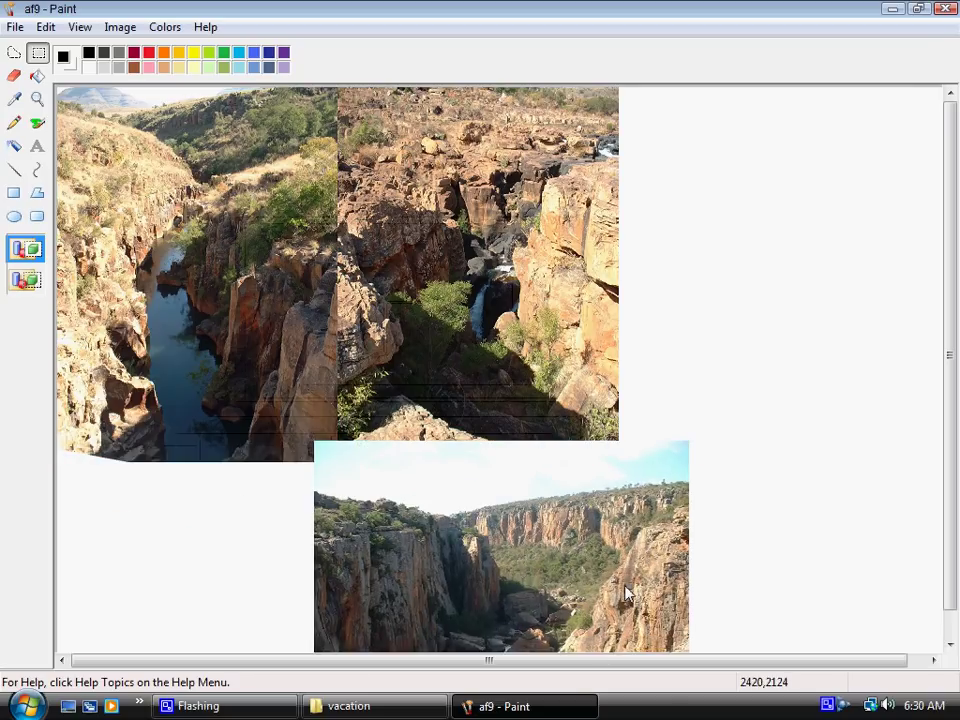
pyautogui.moveTo(500, 544); pyautogui.dragTo(790, 264)
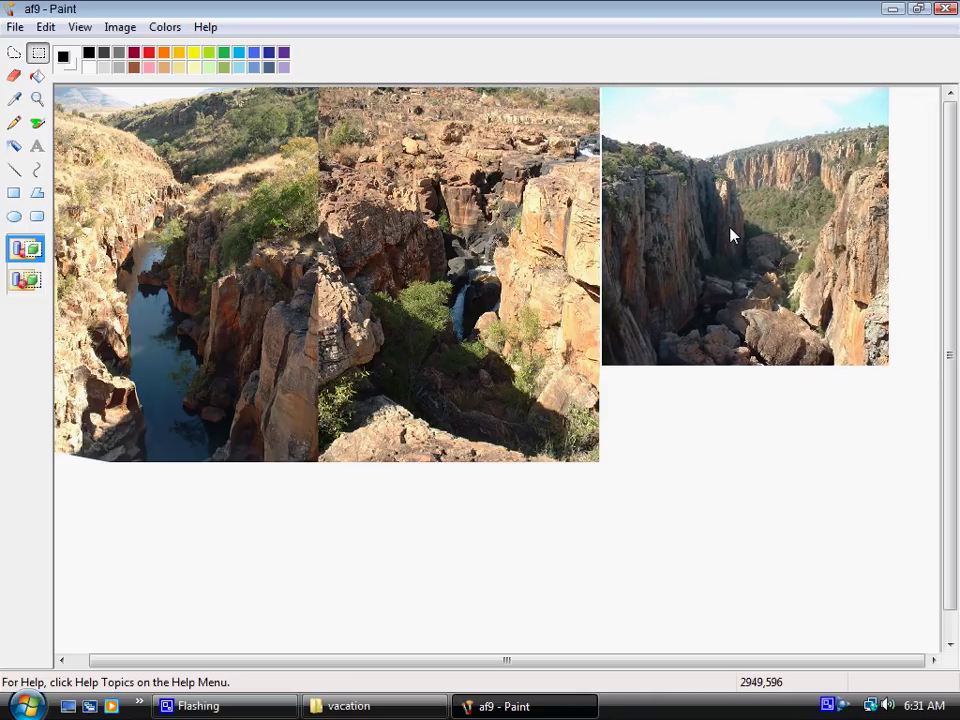
pyautogui.moveTo(744, 224); pyautogui.dragTo(736, 436)
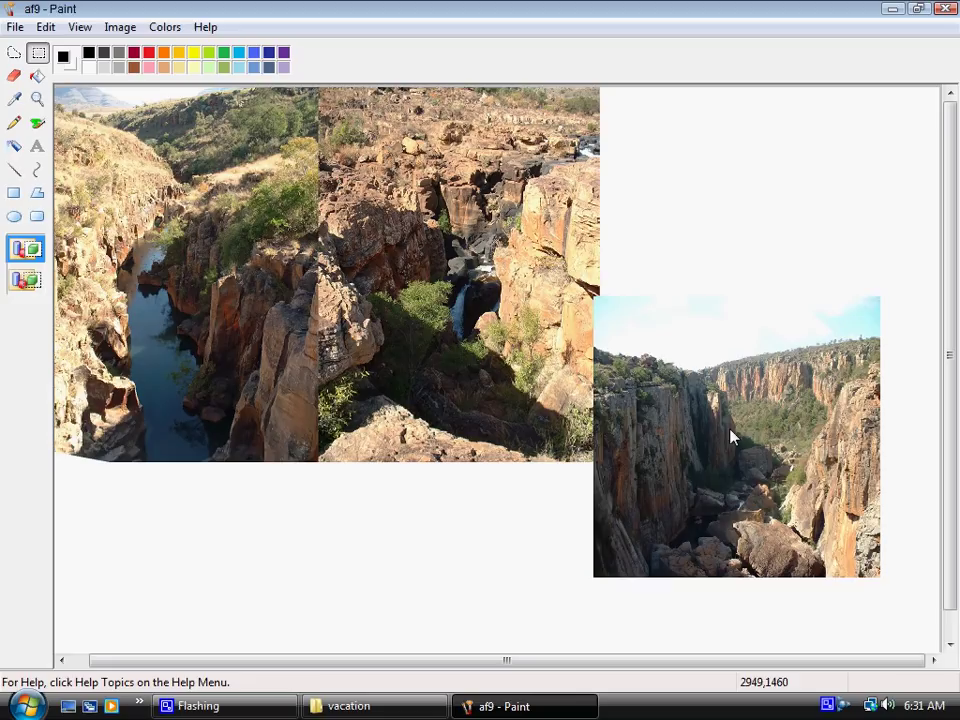
pyautogui.moveTo(736, 436); pyautogui.dragTo(744, 224)
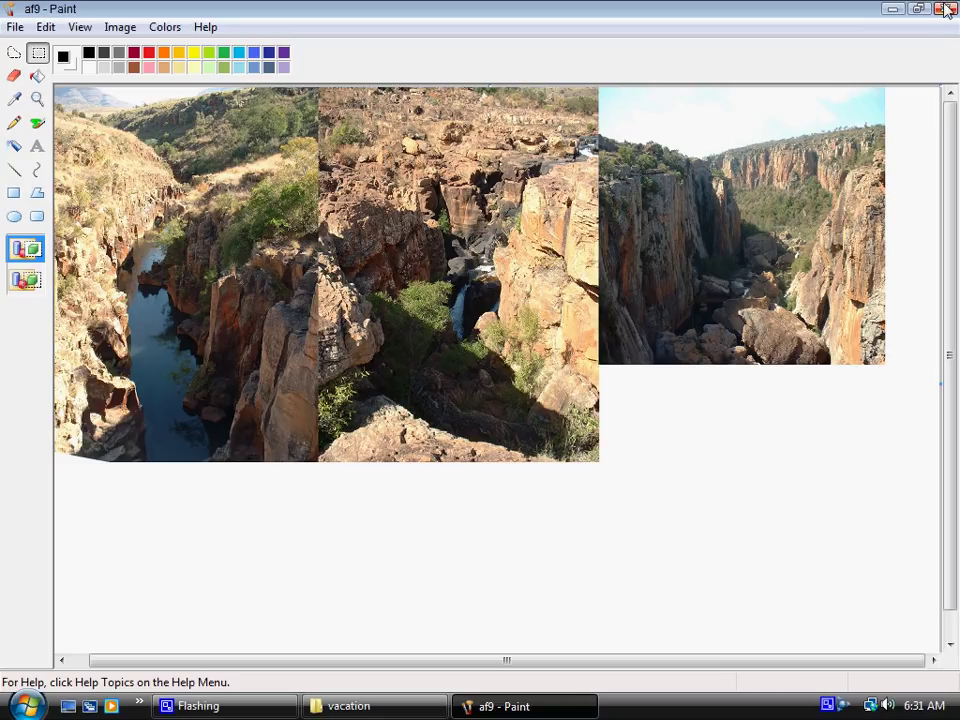
# - Close the picture and save the changes to the three-photo canvas
pyautogui.click(946, 8)
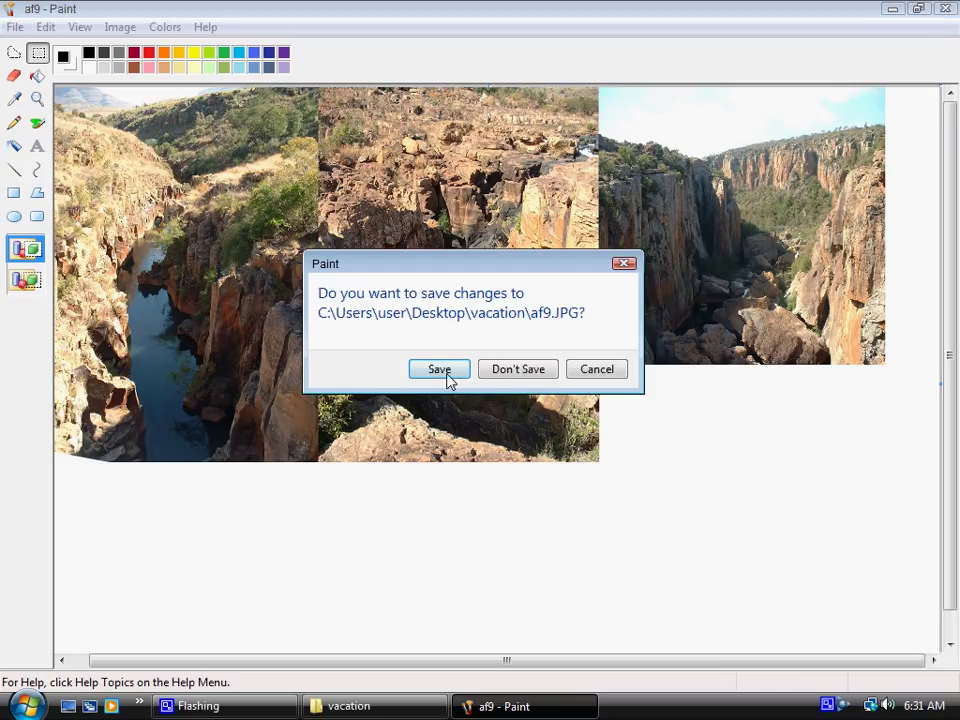
pyautogui.click(518, 368)
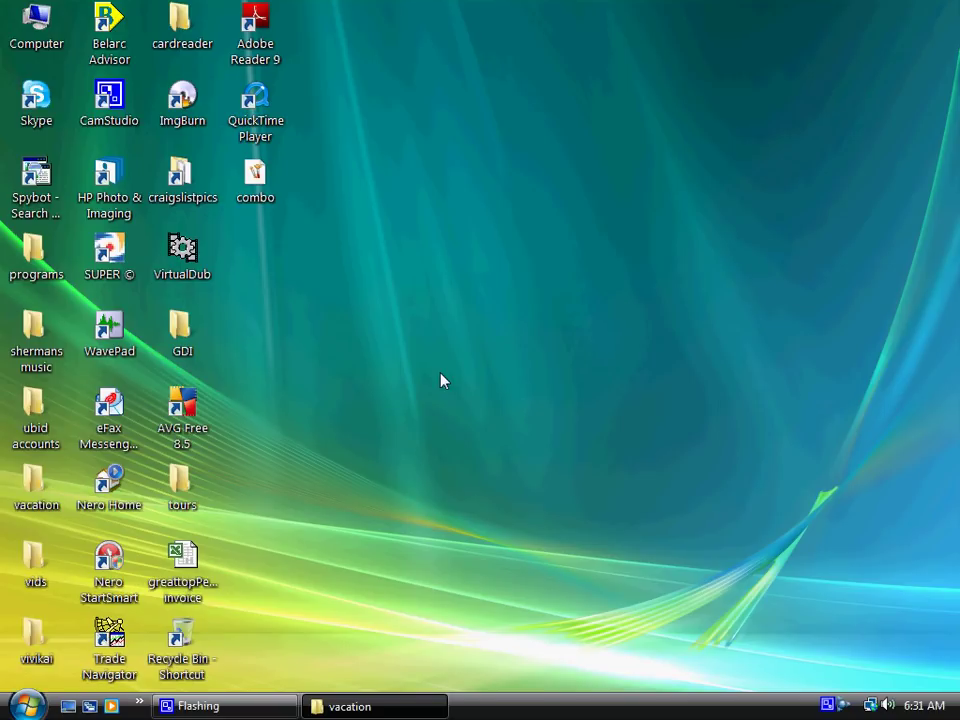